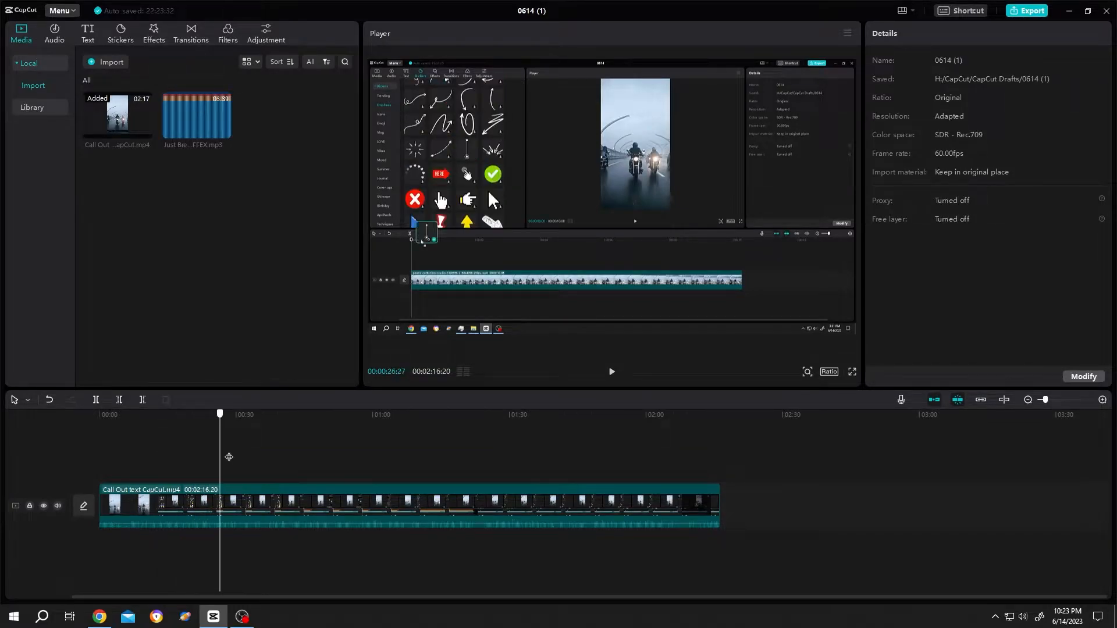
Step: Place the Just Breathing (Instrumental) - NEEFEX.mp3 on the timeline under the video clip
drag(220, 414, 170, 414)
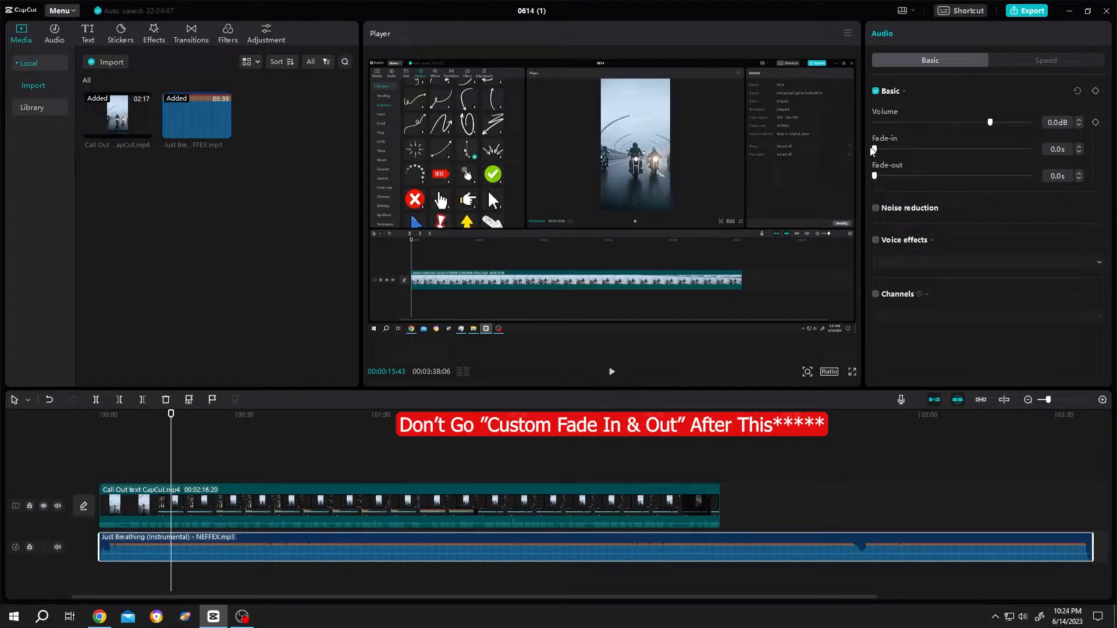
Step: Give the music a 10-second fade-in and a 10-second fade-out
drag(874, 149, 1005, 149)
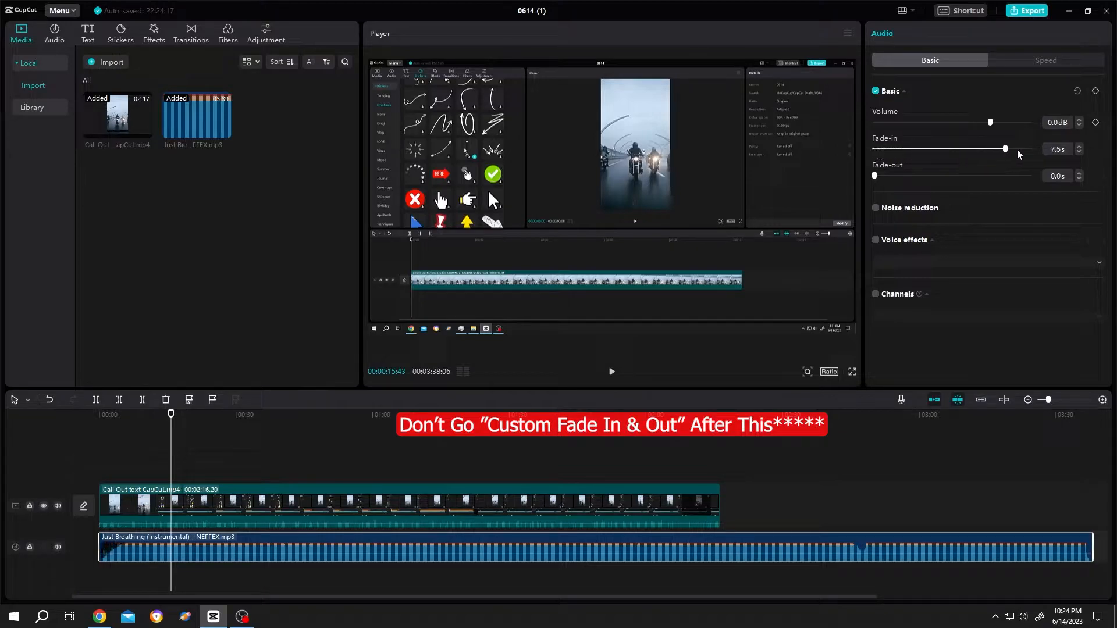
drag(1005, 149, 1030, 149)
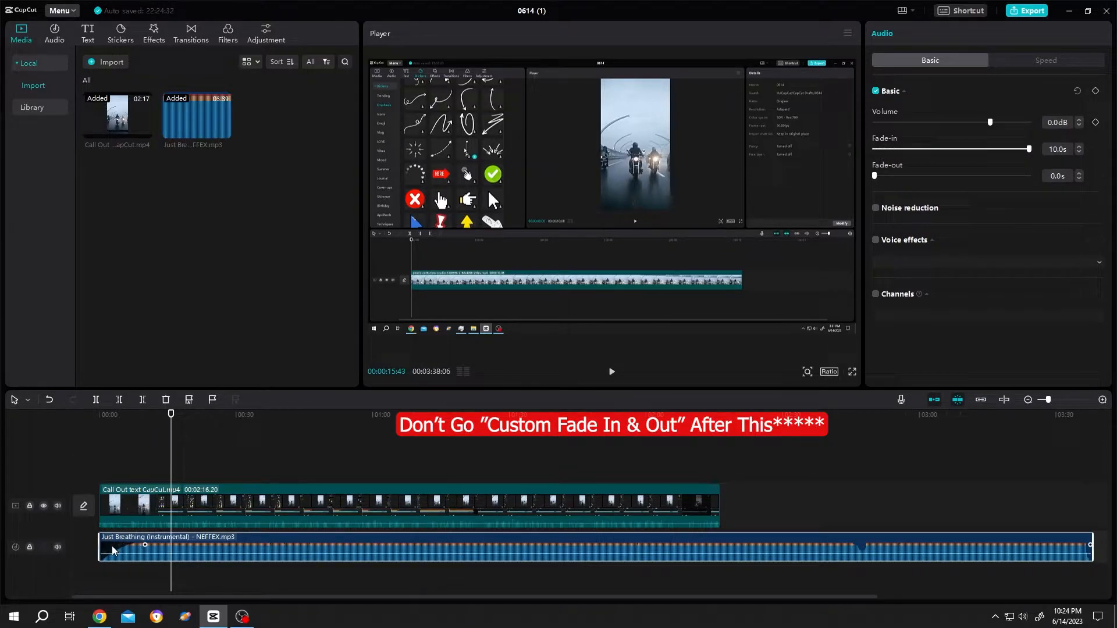
drag(875, 176, 1028, 175)
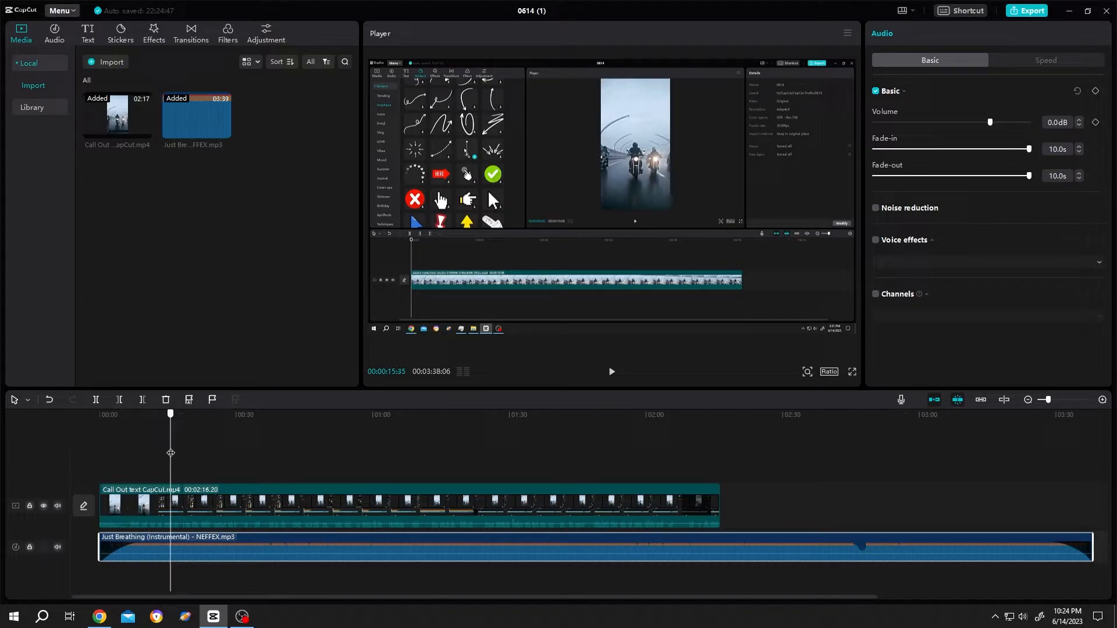
Step: Keyframe the music volume and lower it to about −24 dB just after the half-minute mark
click(232, 414)
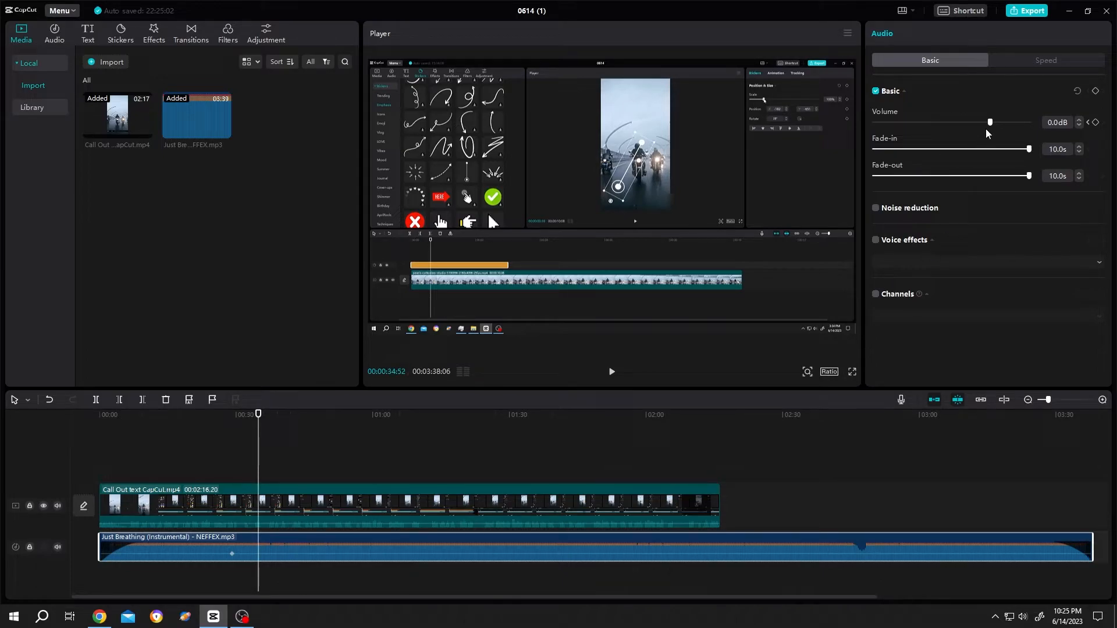
drag(989, 122, 944, 122)
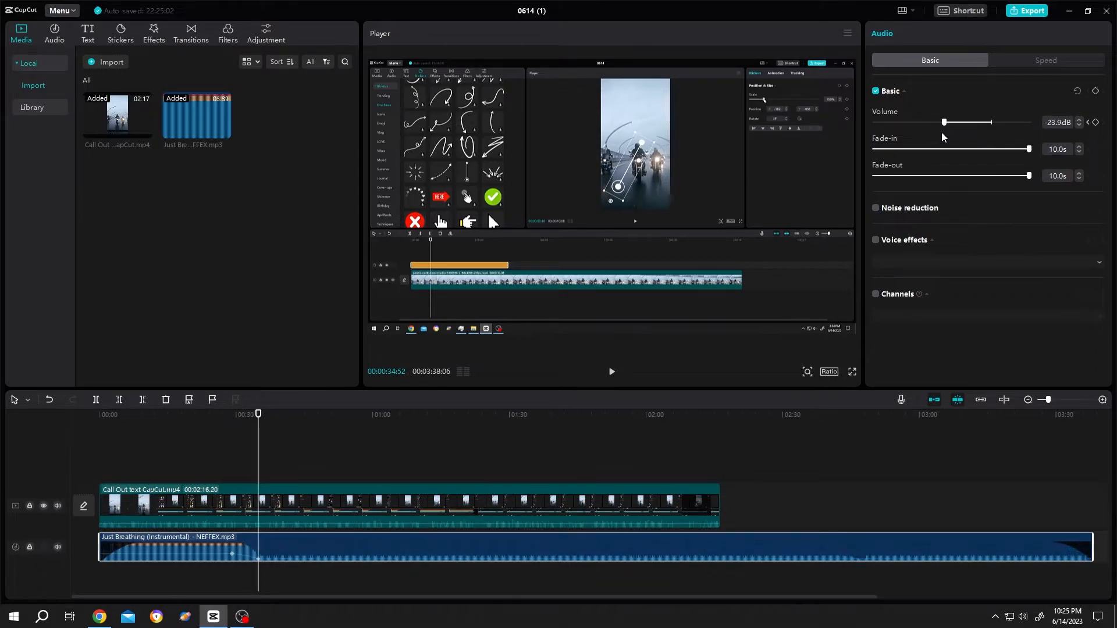
drag(944, 122, 941, 122)
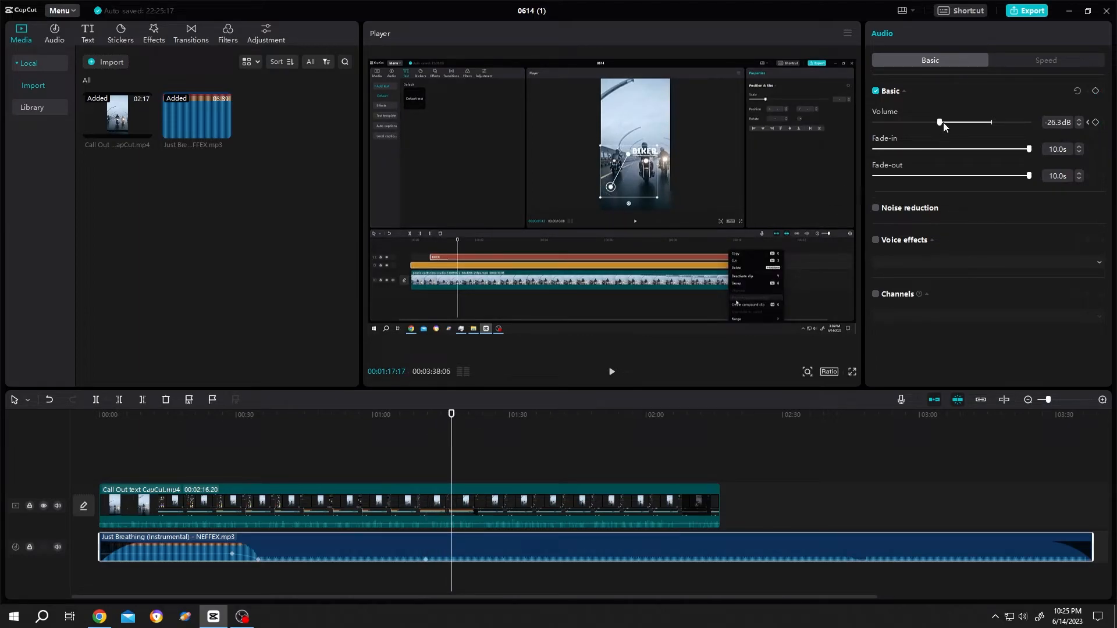
Step: Raise the music volume back to 0 dB around 1:16, then select the video clip
drag(939, 122, 991, 123)
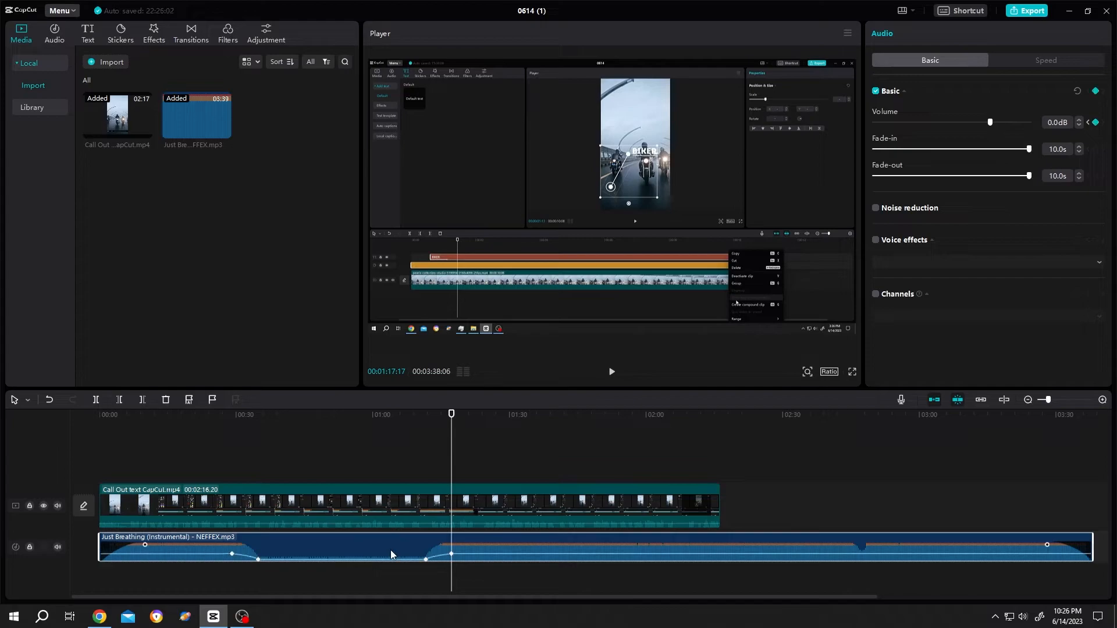
click(392, 503)
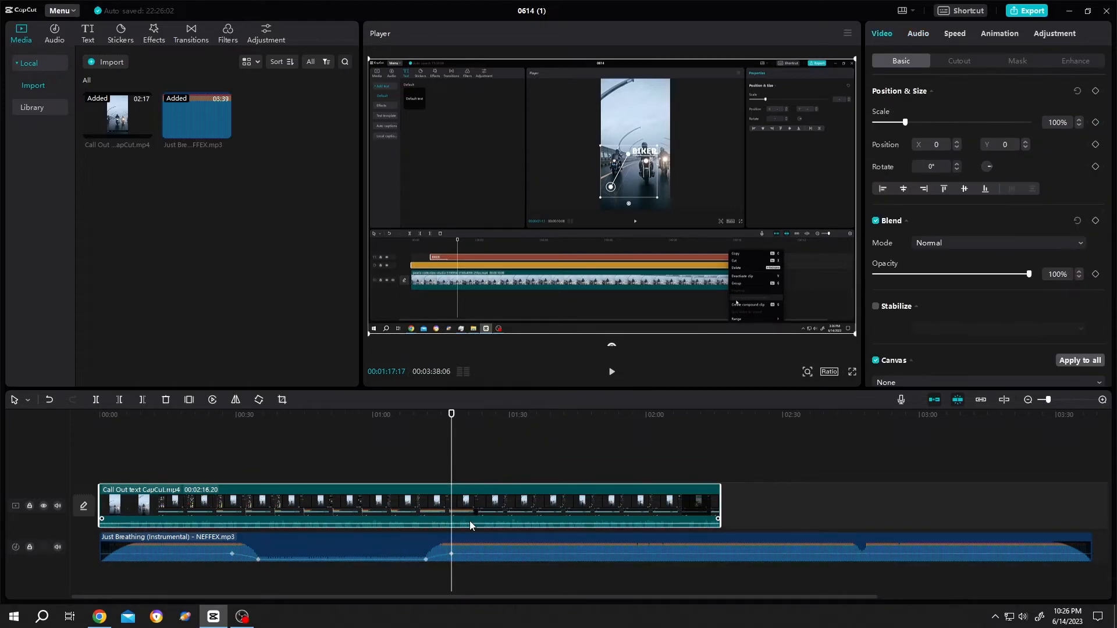
mouse_move(446, 525)
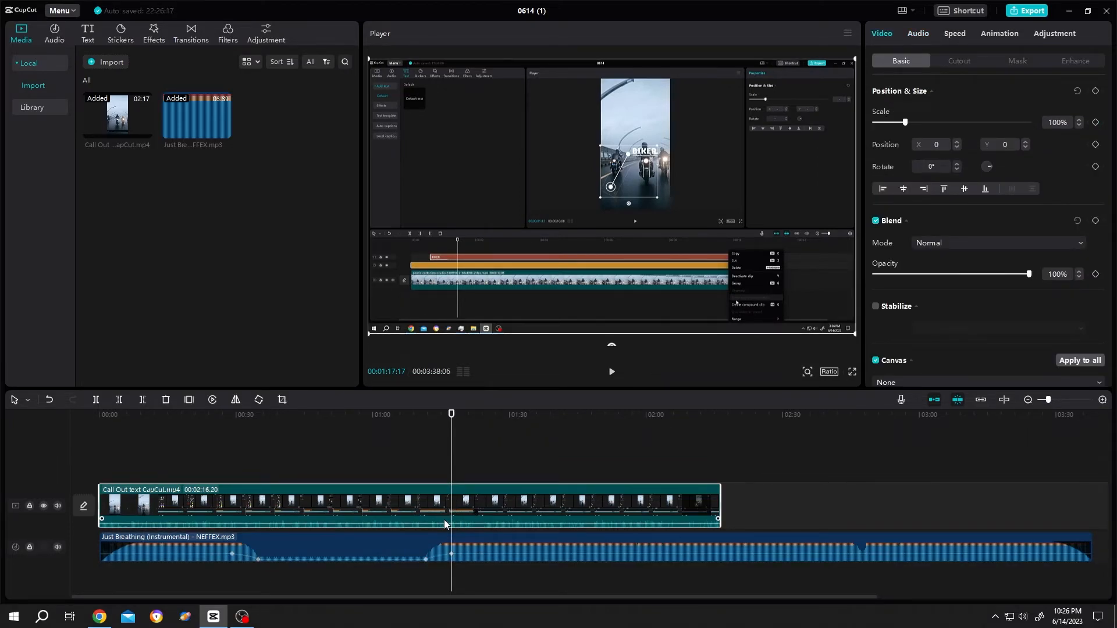
Step: Show the video clip's audio settings: 0.0 dB with no fade-in or fade-out
click(918, 33)
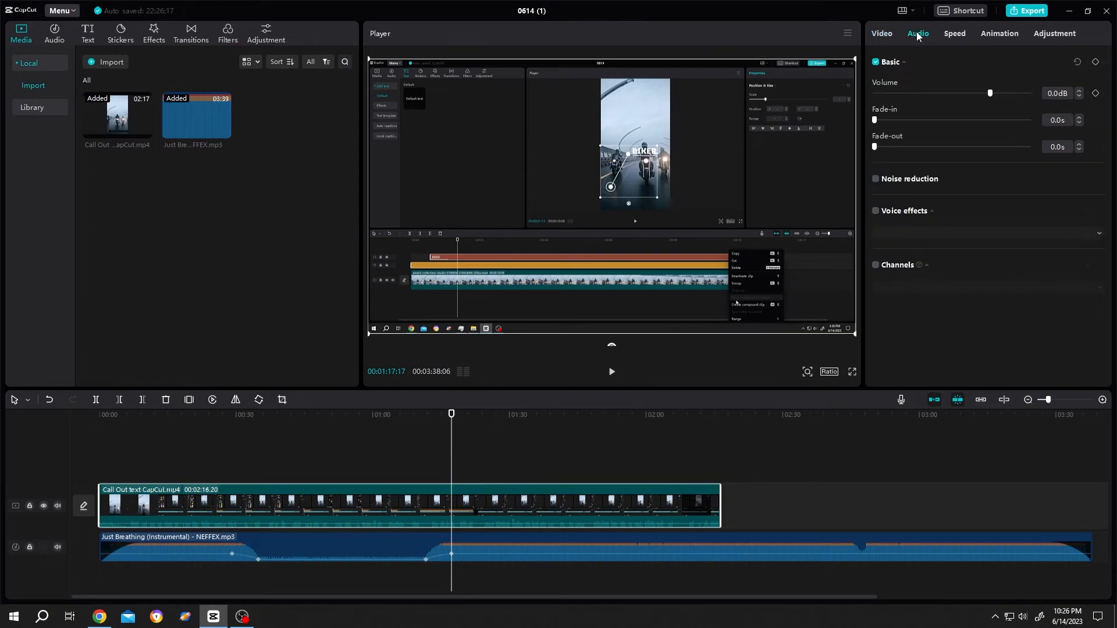